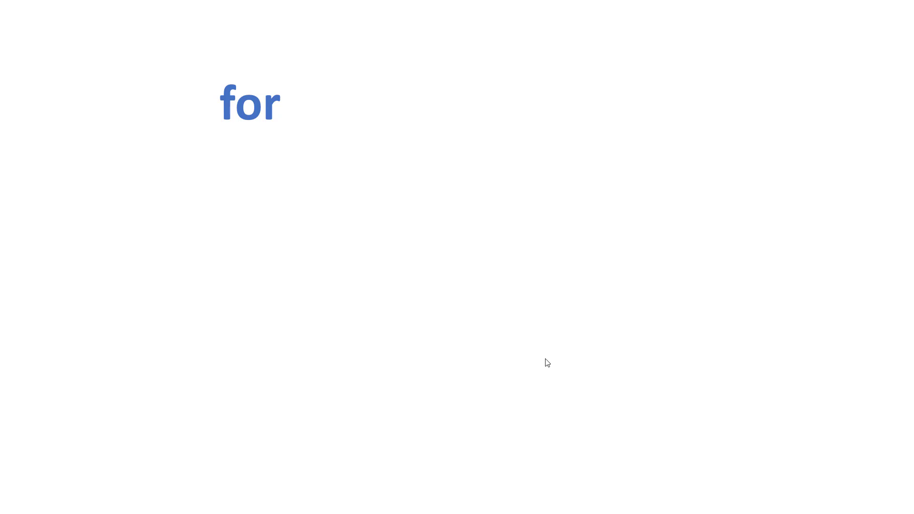
text(i in range (1,10) :)
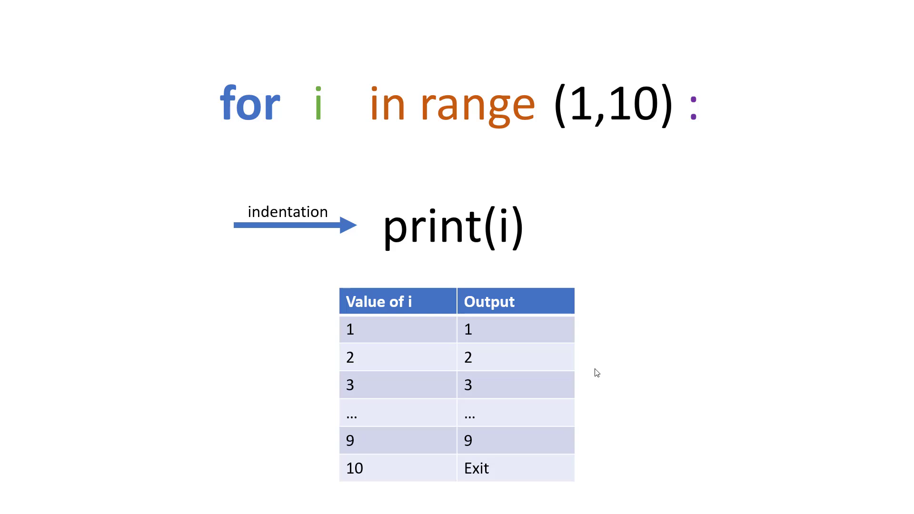
mouse_move(610, 369)
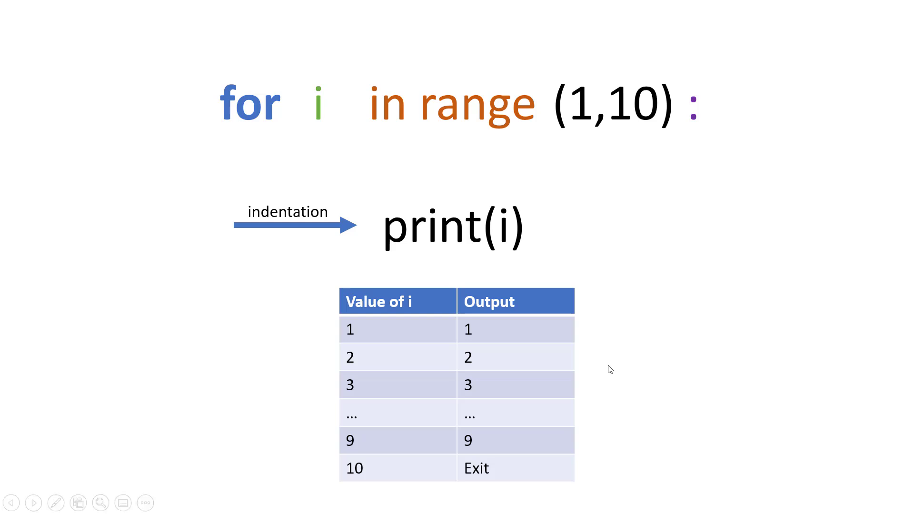